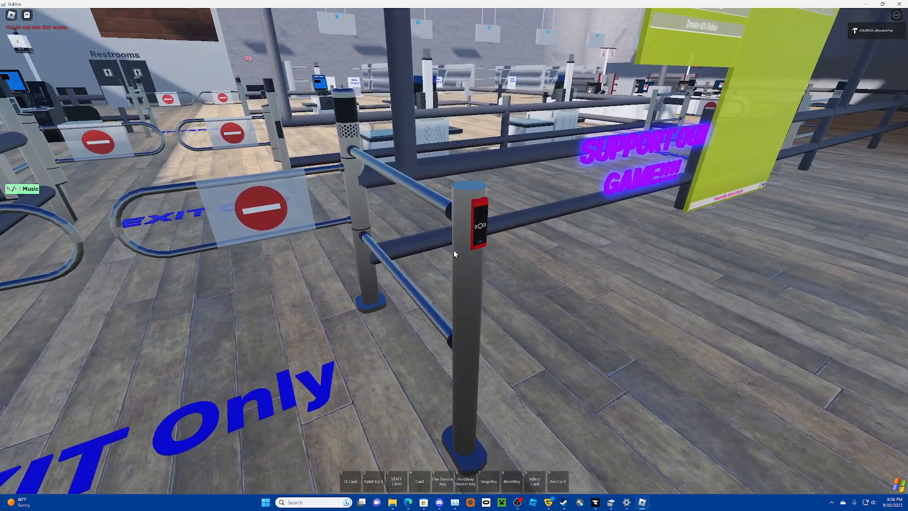
pyautogui.moveTo(455, 254)
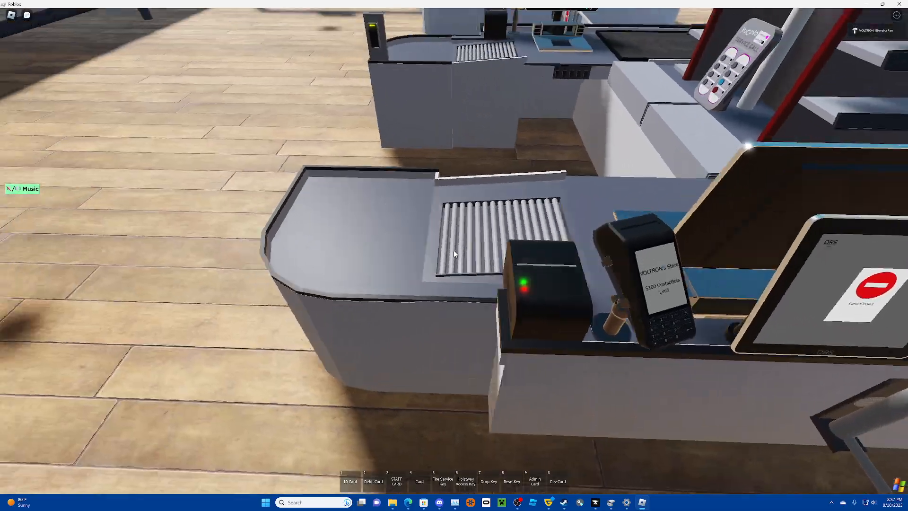
pyautogui.moveTo(454, 254)
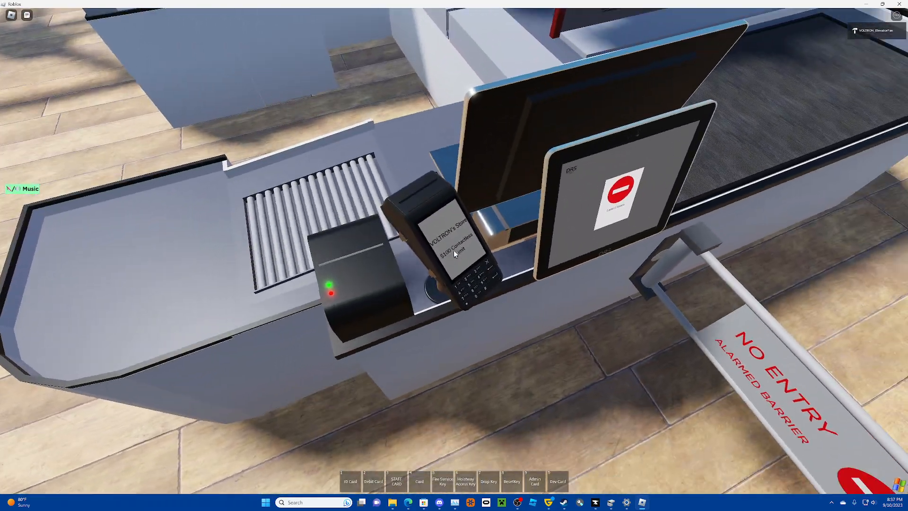
pyautogui.moveTo(455, 254)
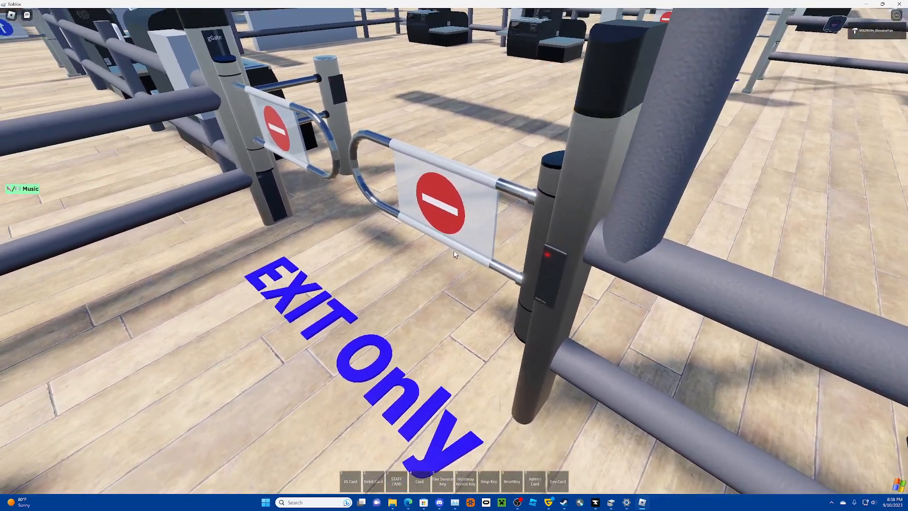
pyautogui.moveTo(454, 253)
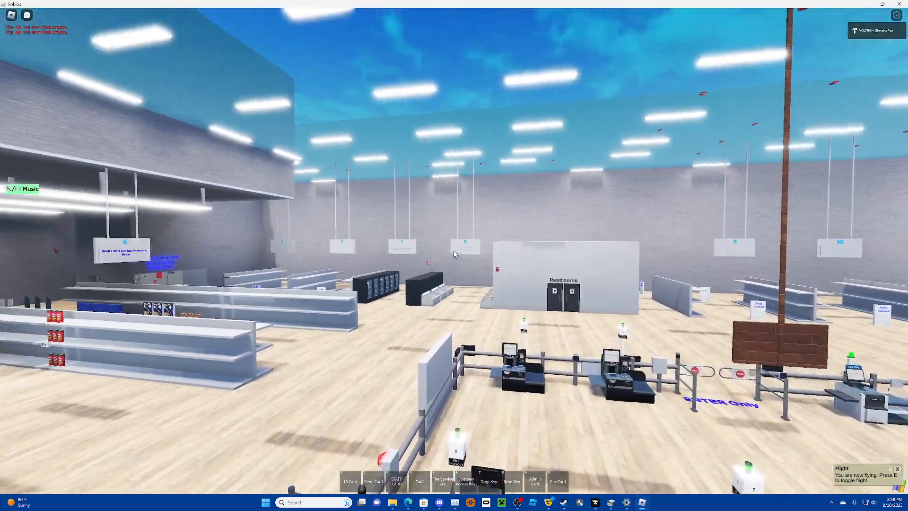
pyautogui.moveTo(455, 253)
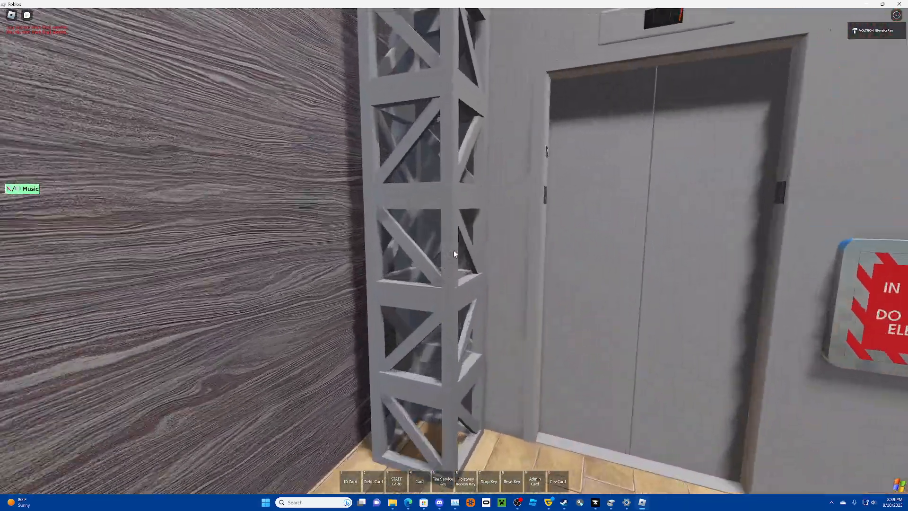
pyautogui.moveTo(454, 254)
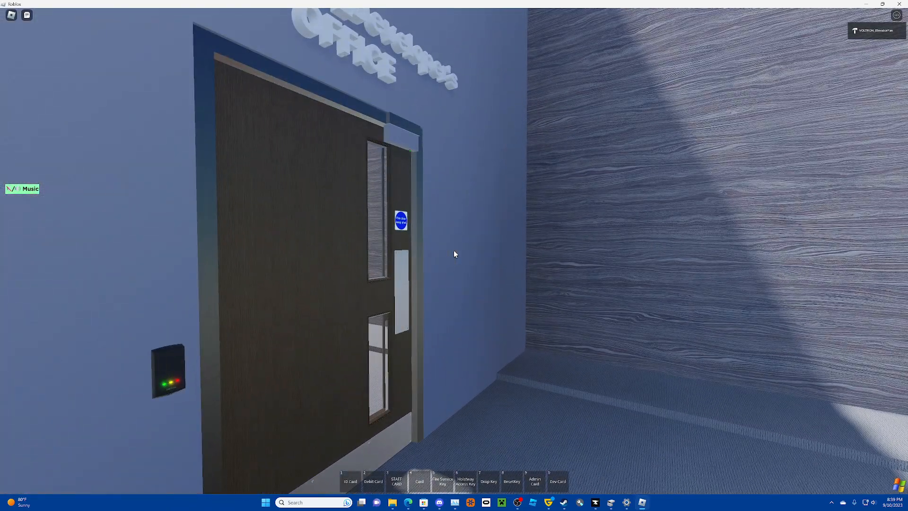
pyautogui.moveTo(454, 254)
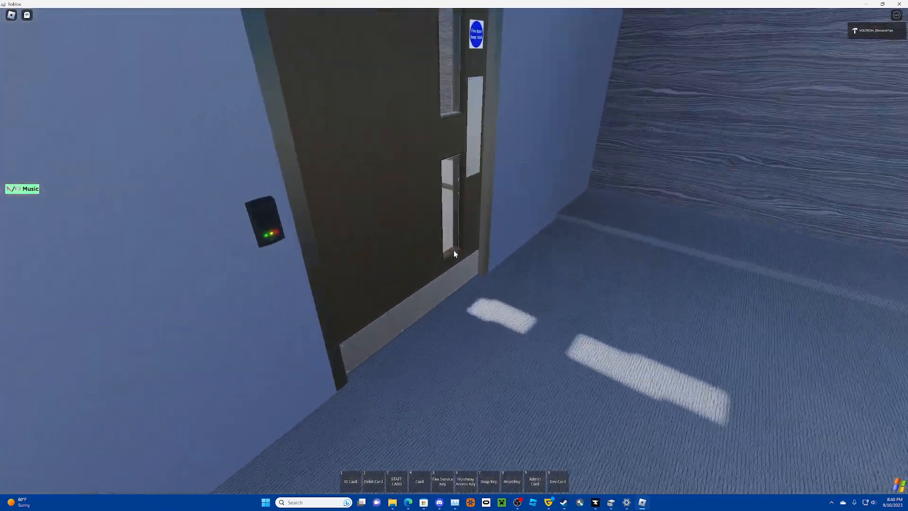
pyautogui.moveTo(455, 254)
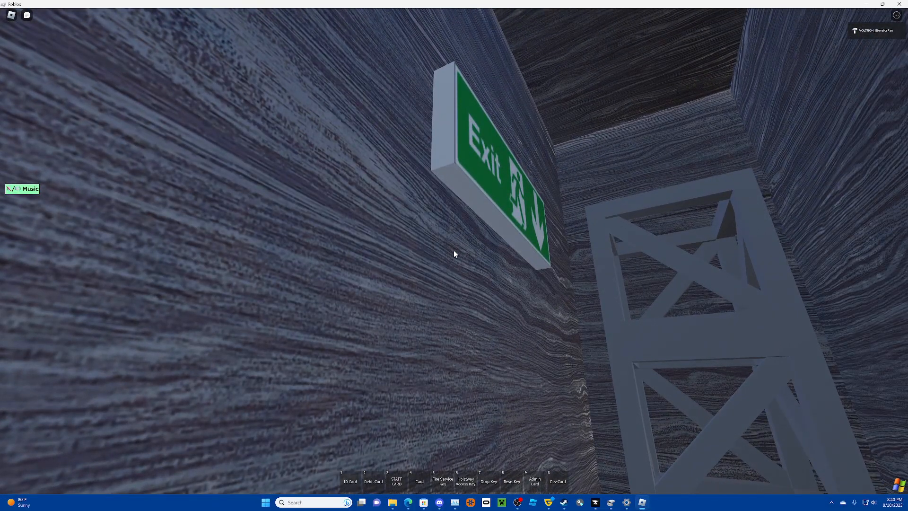
pyautogui.moveTo(455, 254)
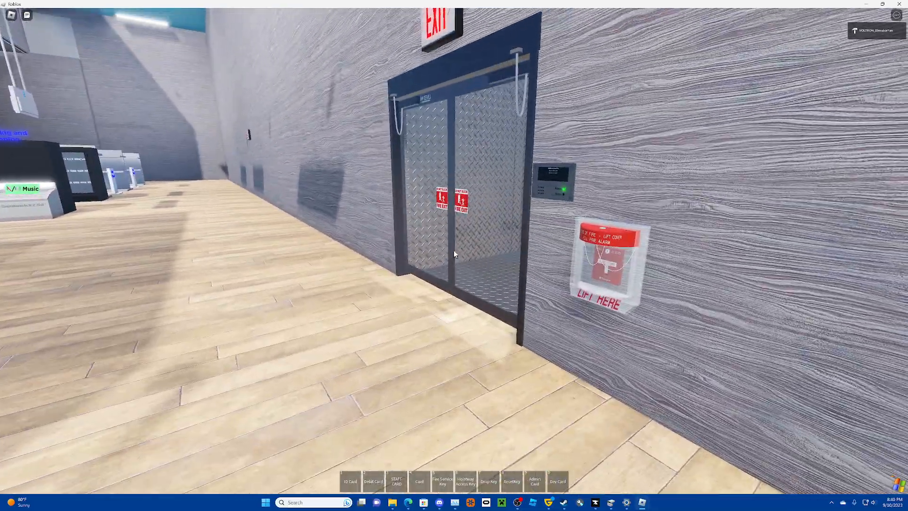
pyautogui.moveTo(454, 253)
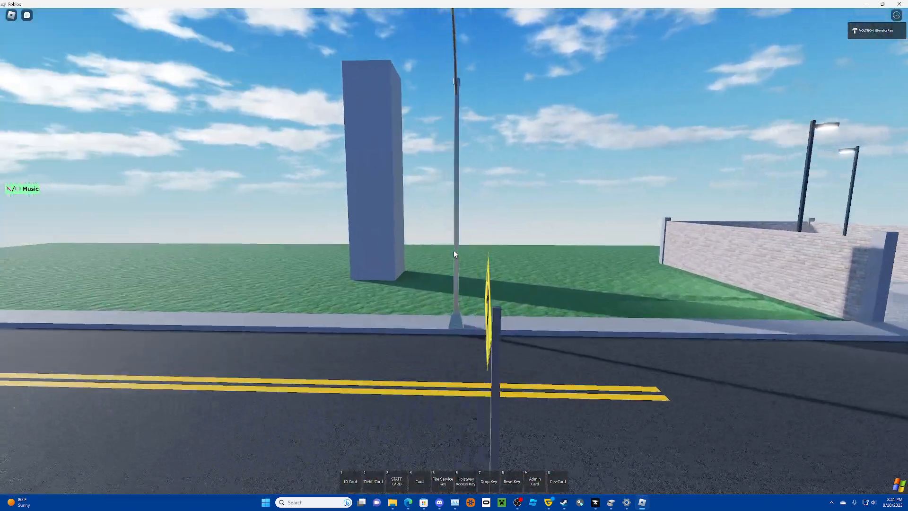
pyautogui.moveTo(454, 253)
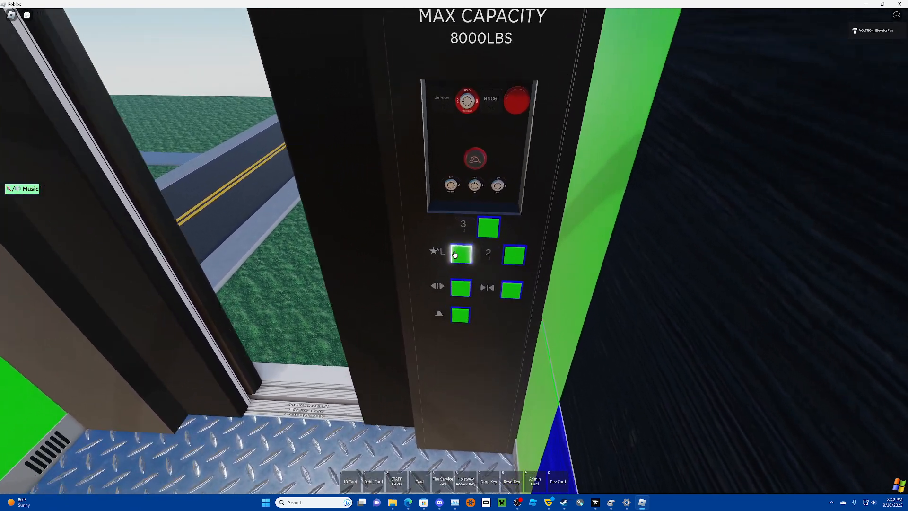
pyautogui.moveTo(454, 254)
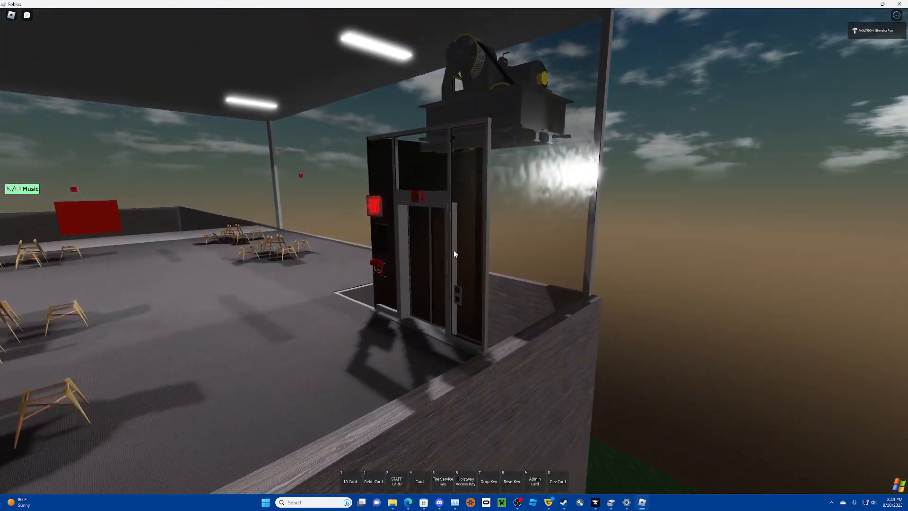
pyautogui.moveTo(455, 255)
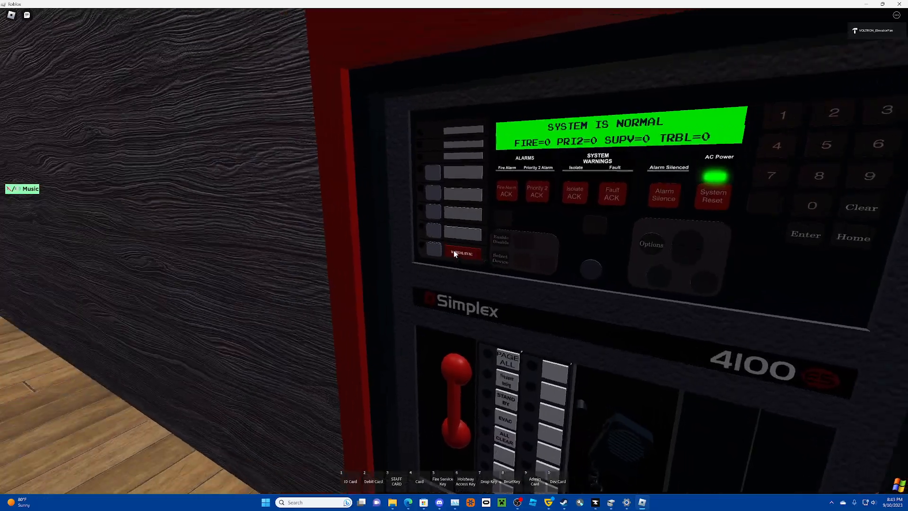
pyautogui.moveTo(453, 255)
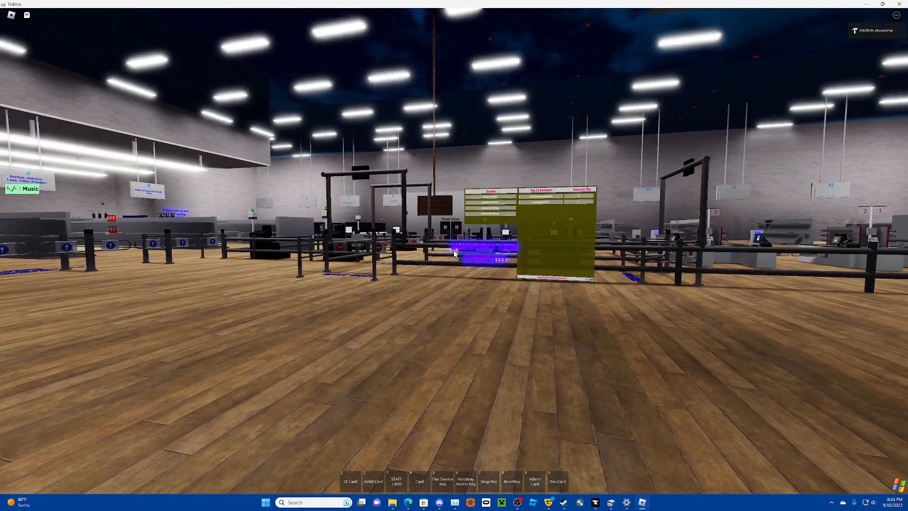
pyautogui.moveTo(453, 254)
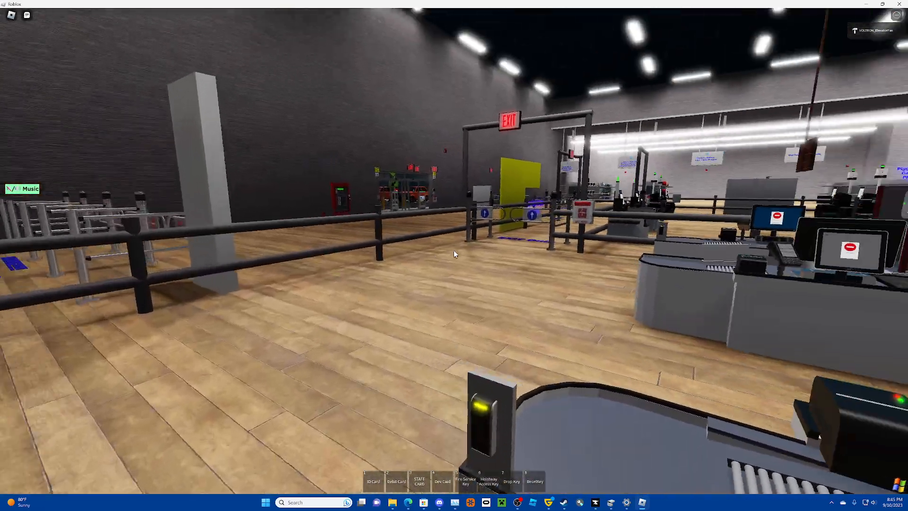
pyautogui.moveTo(454, 254)
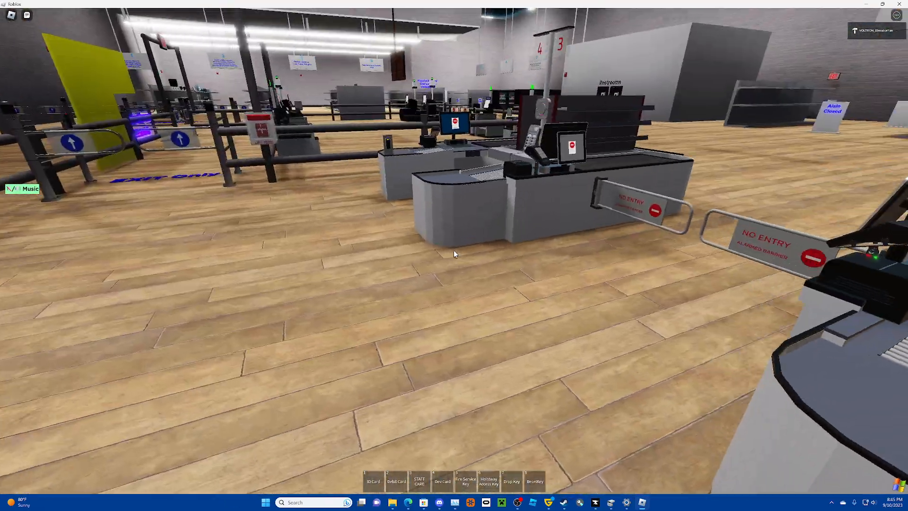